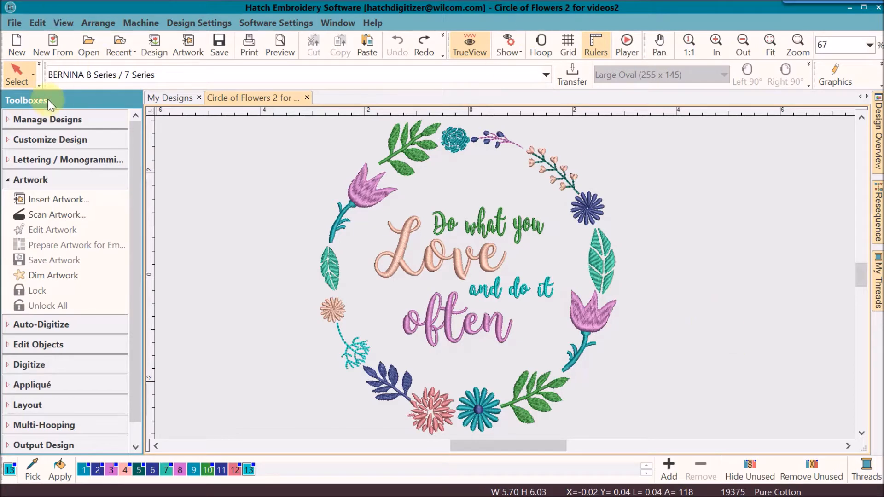
Step: Create a new blank design (Design8) from the toolbar
click(17, 44)
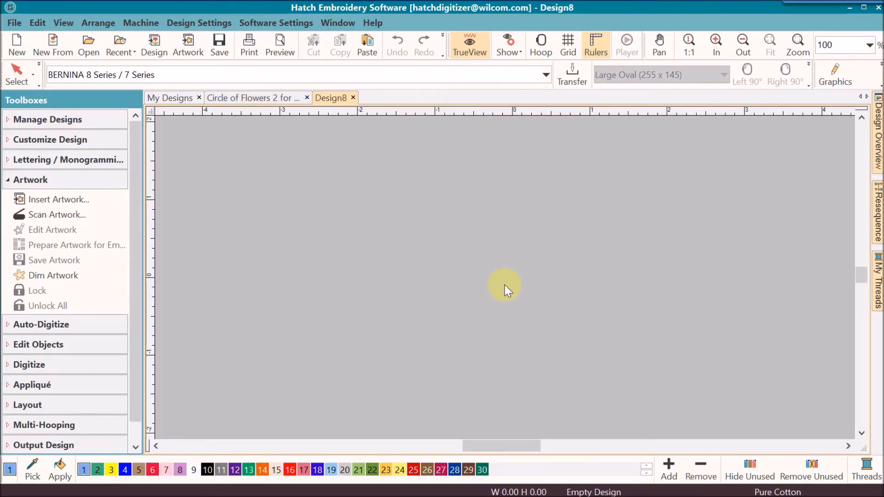
Step: Insert the flower wreath photo with labelled thread spools as artwork
click(59, 199)
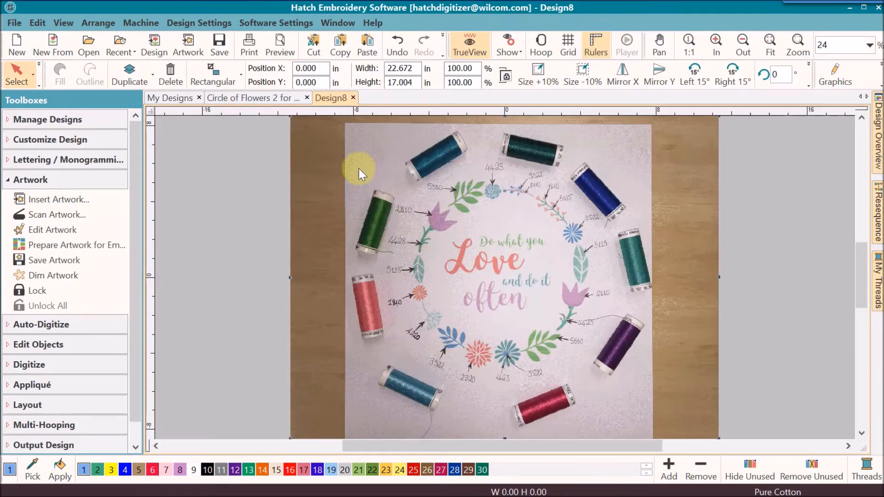
mouse_move(465, 152)
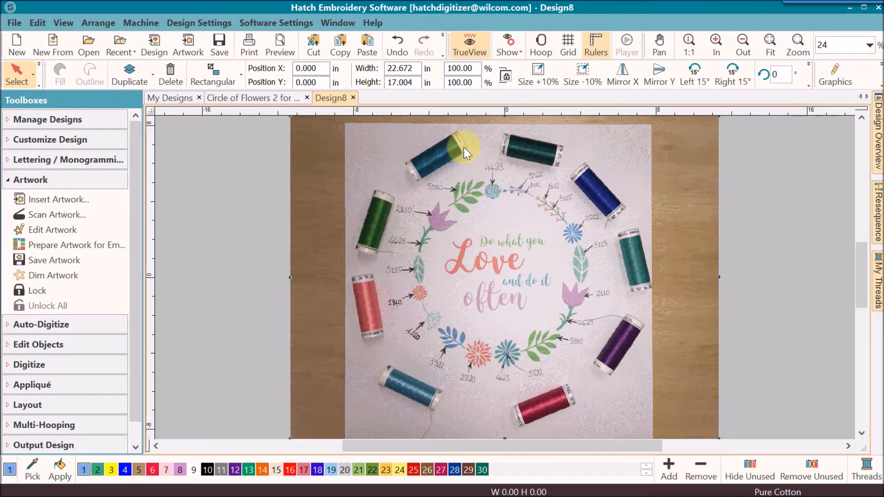
mouse_move(521, 403)
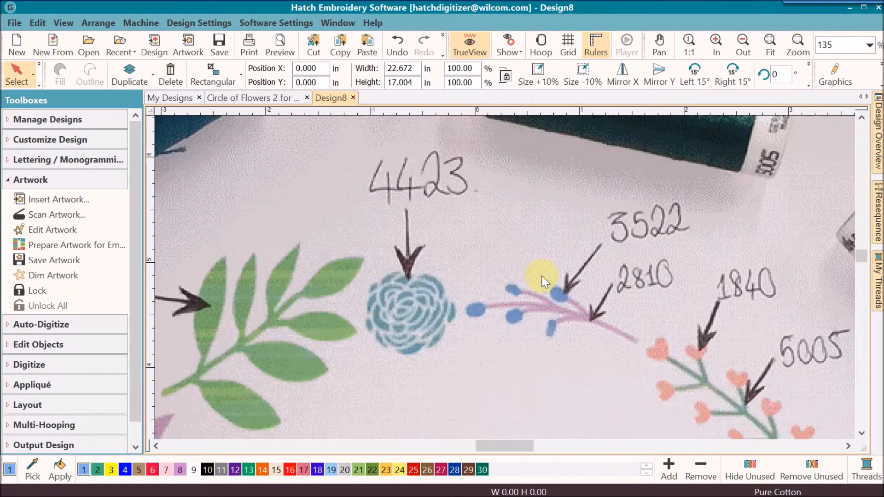
mouse_move(504, 245)
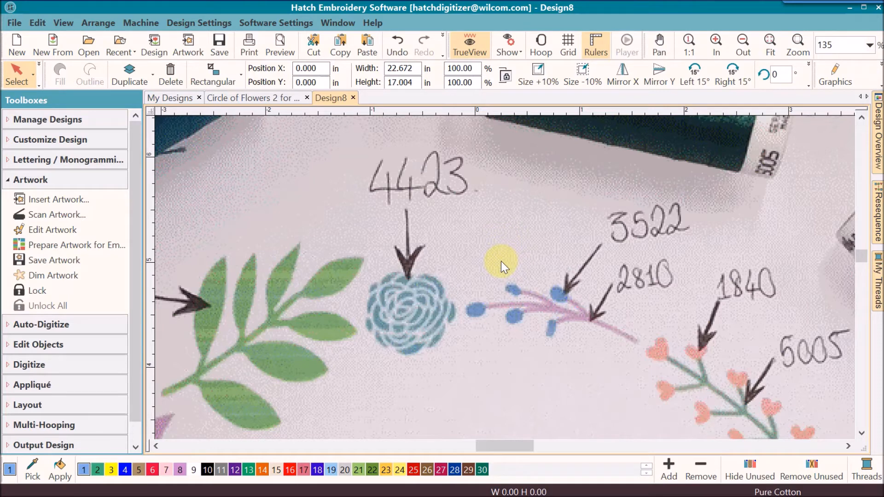
mouse_move(428, 197)
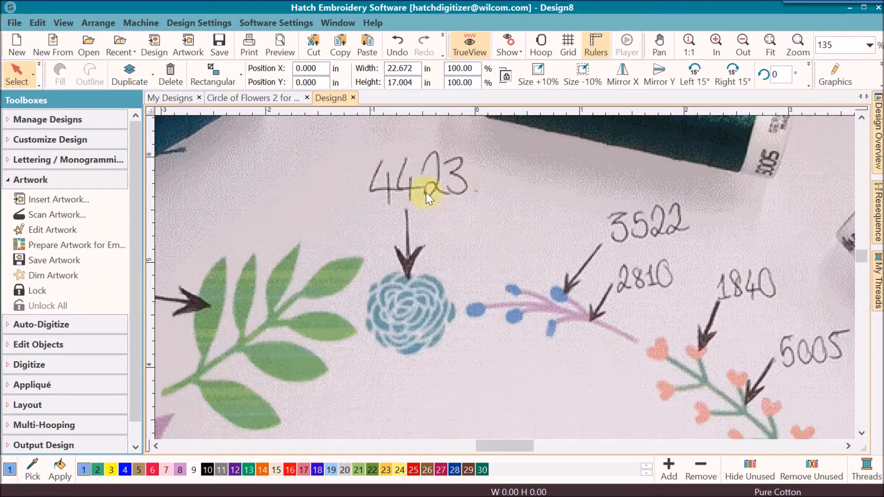
mouse_move(451, 257)
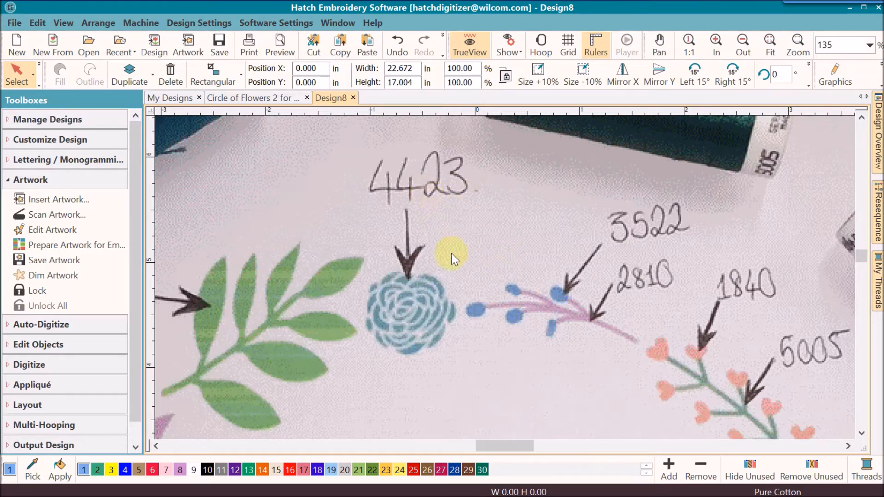
mouse_move(704, 342)
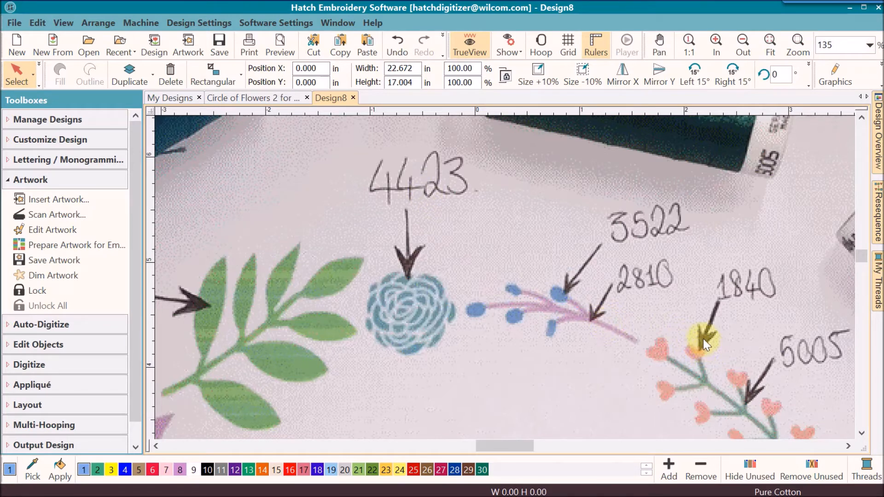
mouse_move(803, 426)
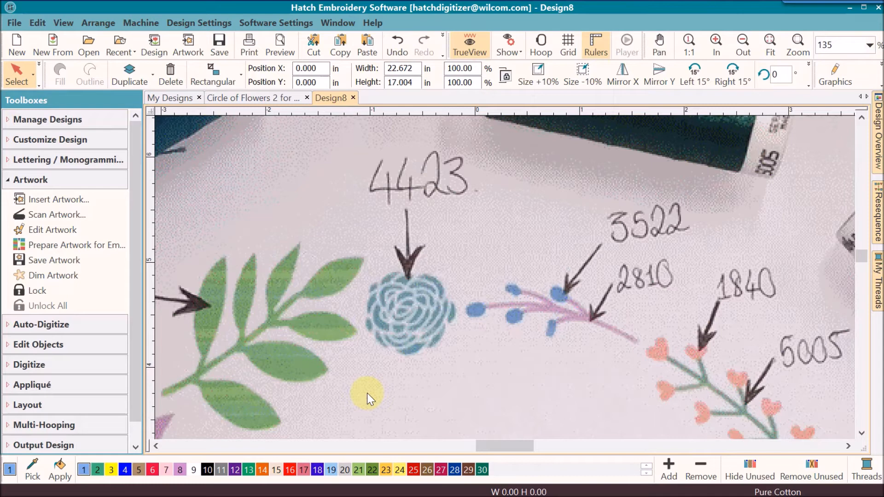
mouse_move(406, 422)
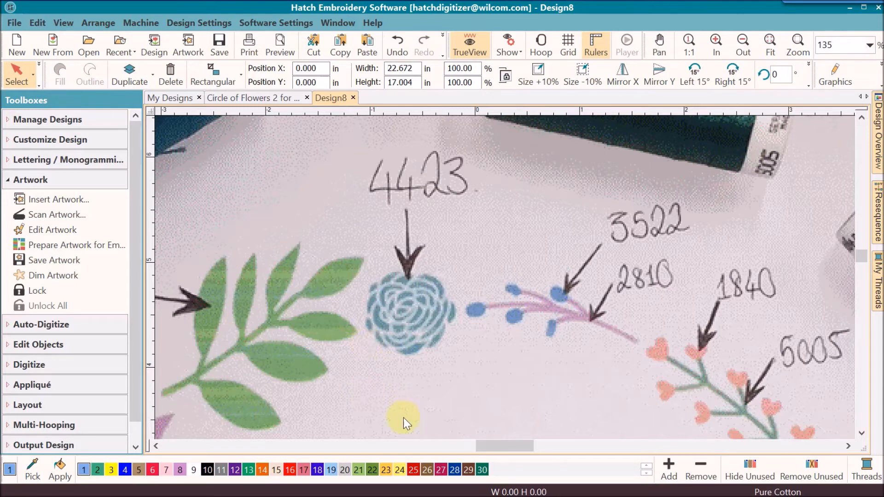
mouse_move(296, 356)
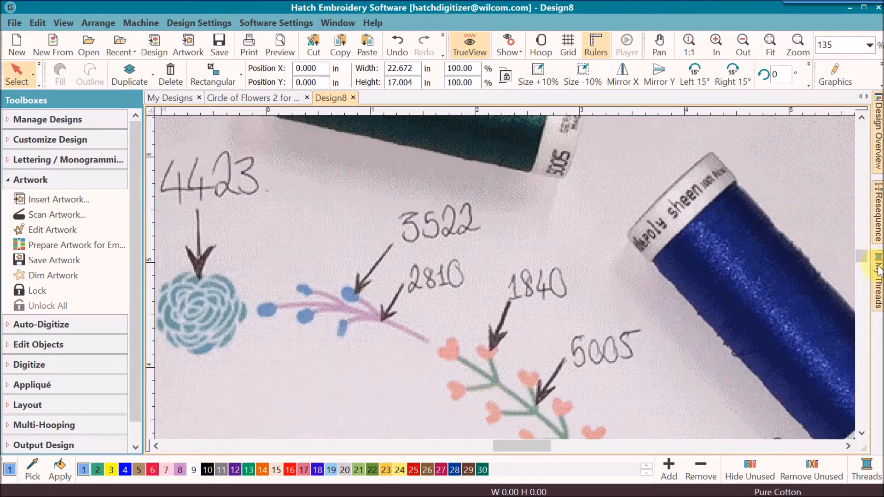
Step: Show the My Threads chart with codes and names beside the flower photo
click(878, 259)
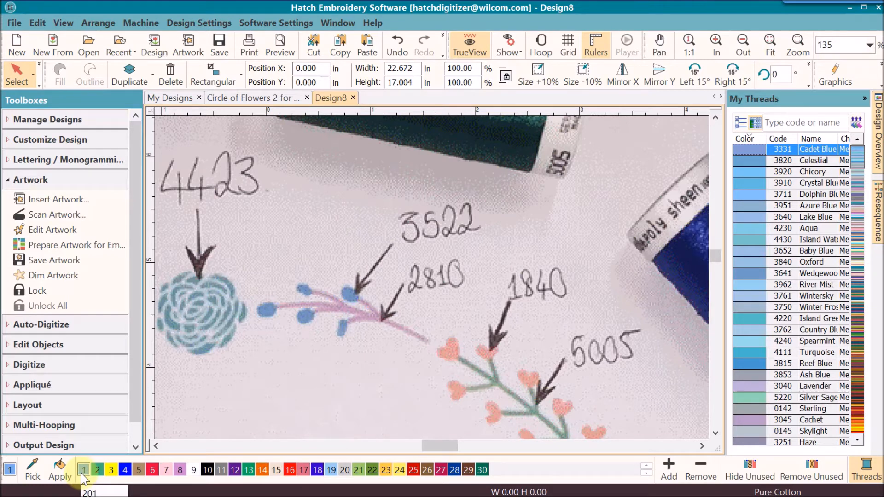
mouse_move(111, 470)
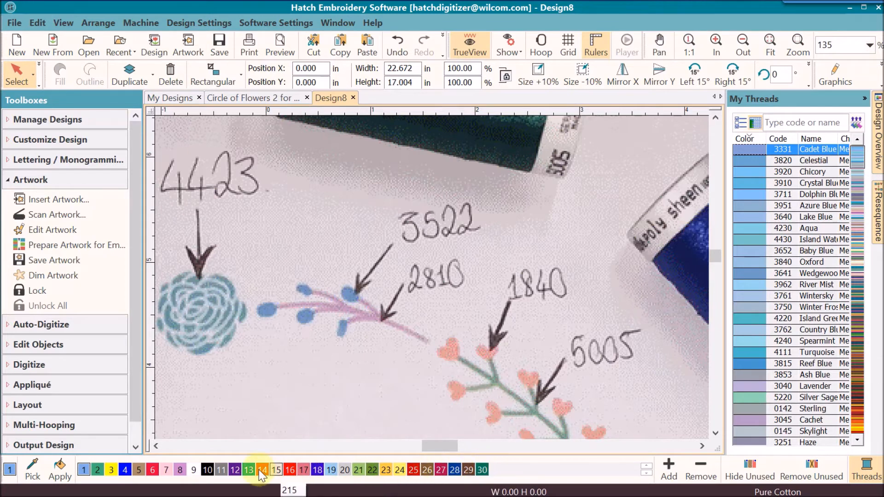
mouse_move(401, 469)
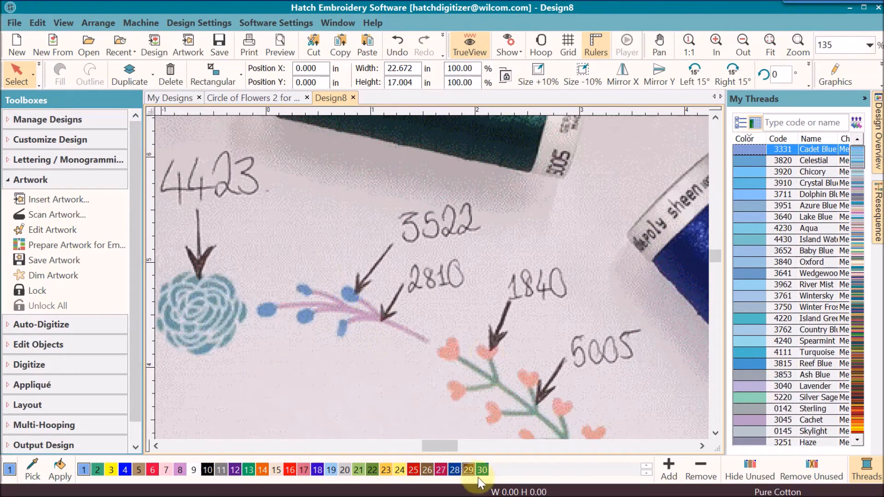
click(481, 470)
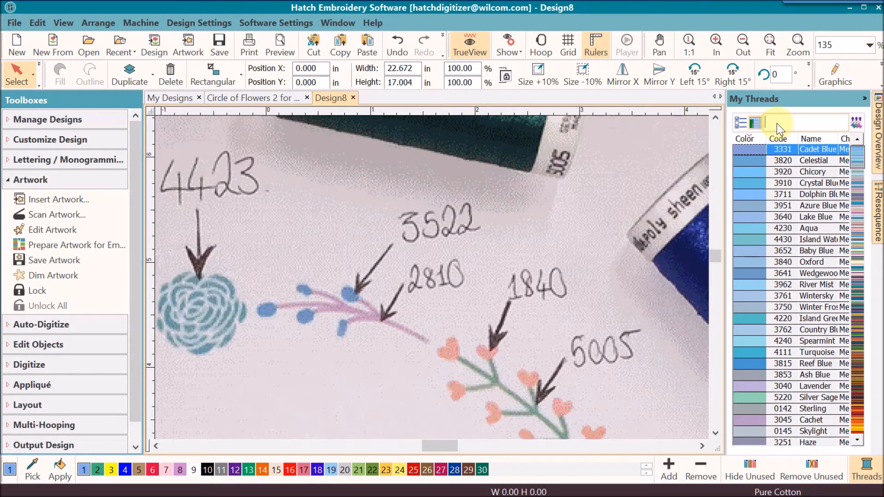
Step: Assign threads 3522, 2810, 1840 and 5005 to the first four palette colours
text(3522)
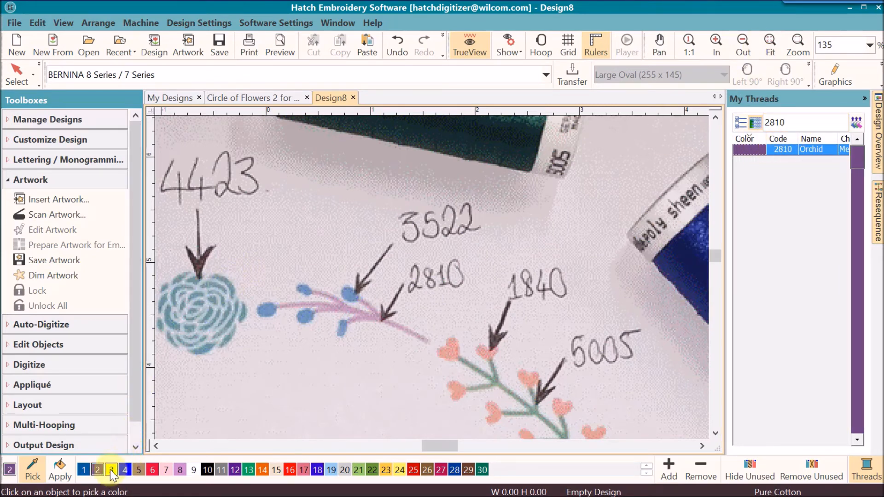
click(112, 470)
text(1840)
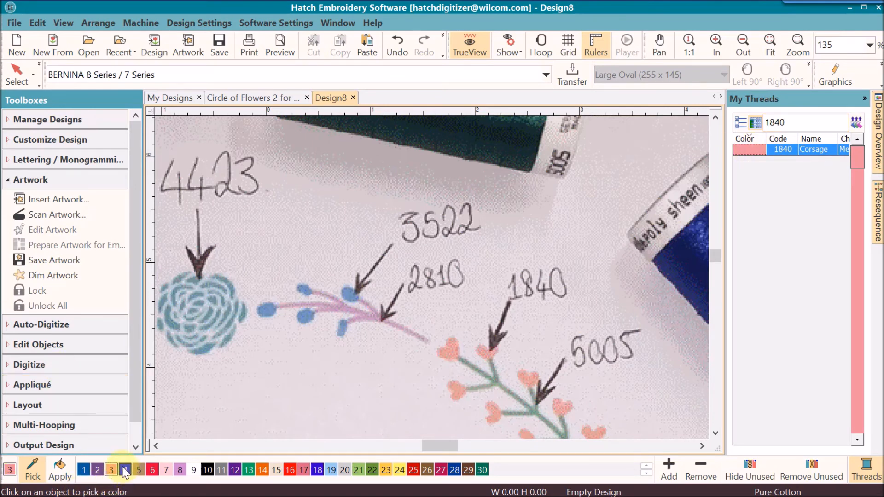
click(124, 470)
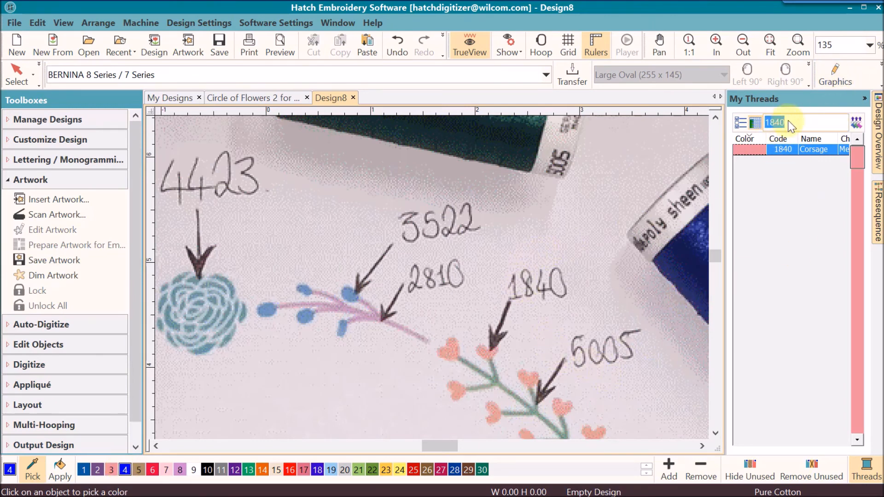
text(5005)
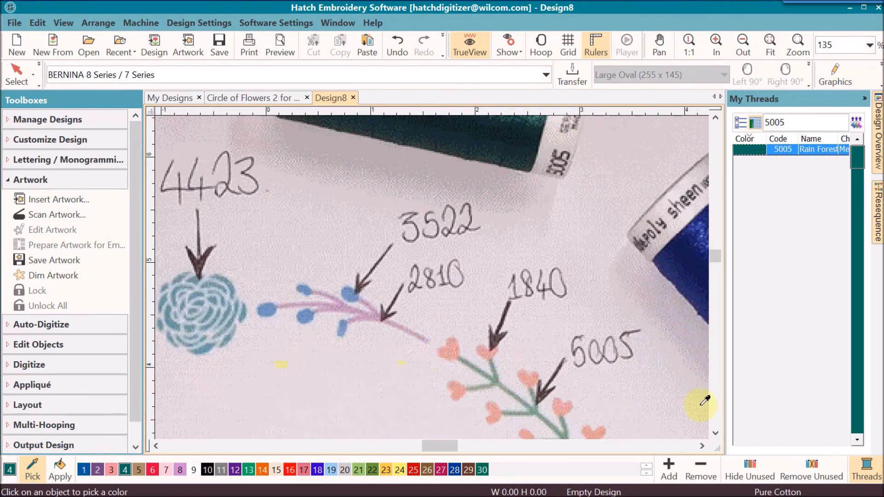
mouse_move(701, 402)
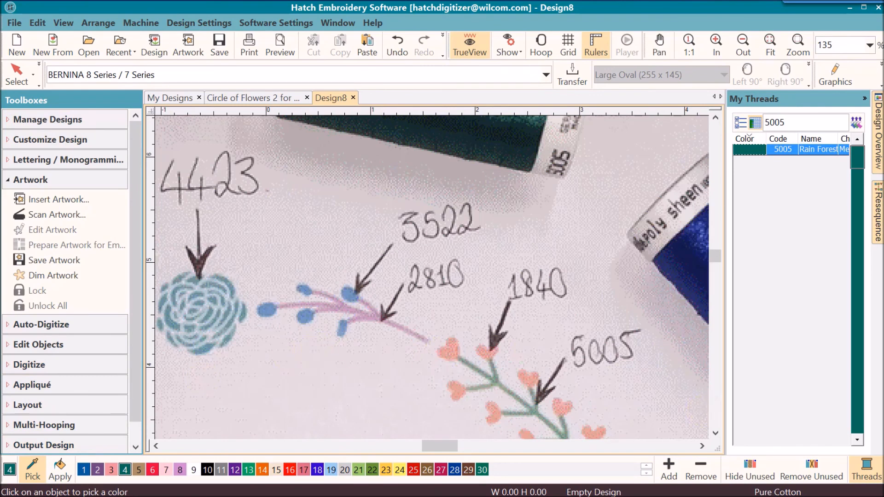